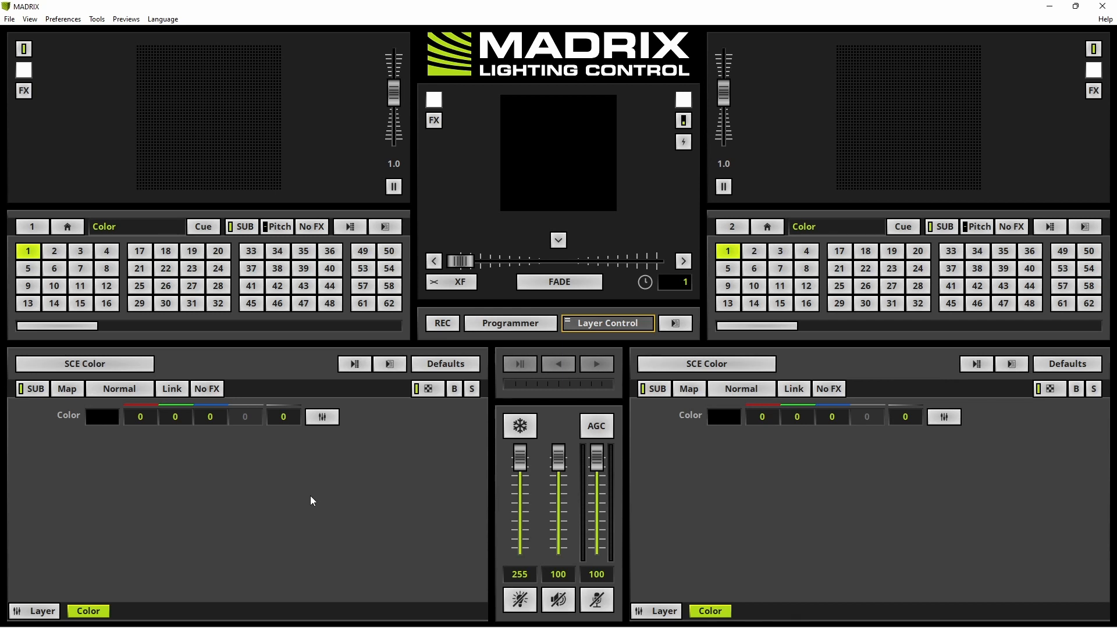
# Step: Show the File menu's setup commands
pyautogui.click(10, 19)
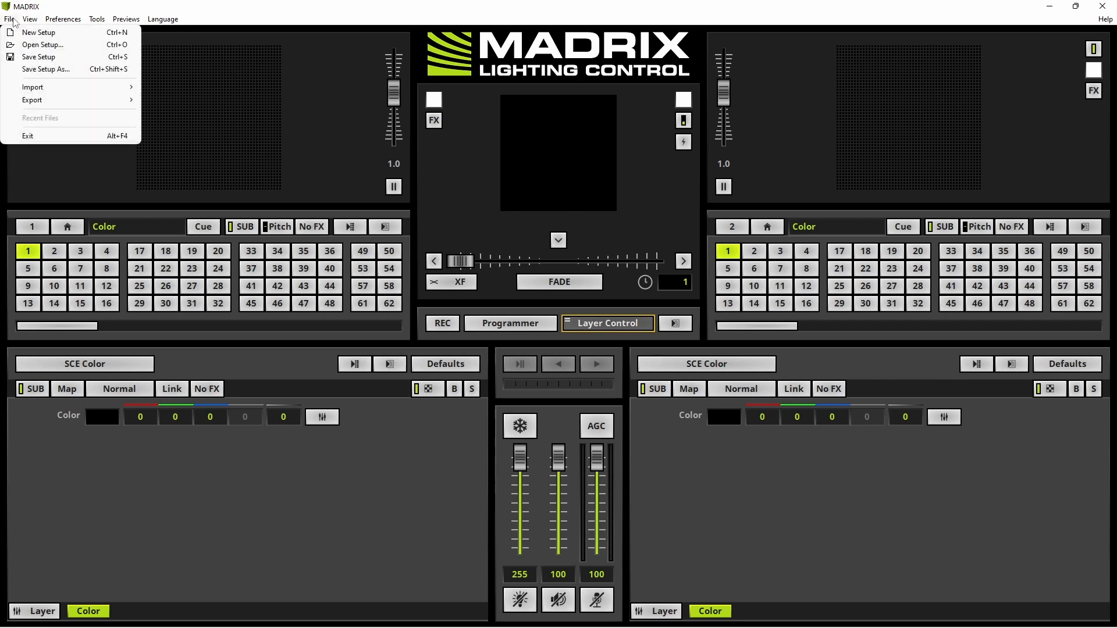
# Step: In the Open Setup dialog, browse through setups to the MADRIX 5 Samples folder and select Matthias-2D
pyautogui.click(42, 46)
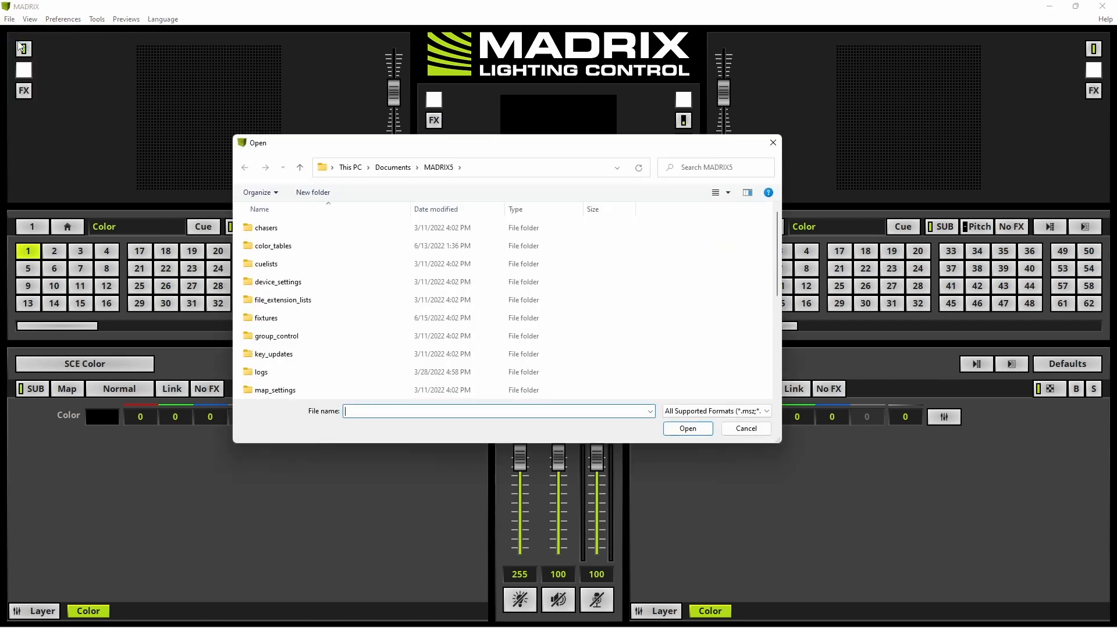
pyautogui.moveTo(268, 227)
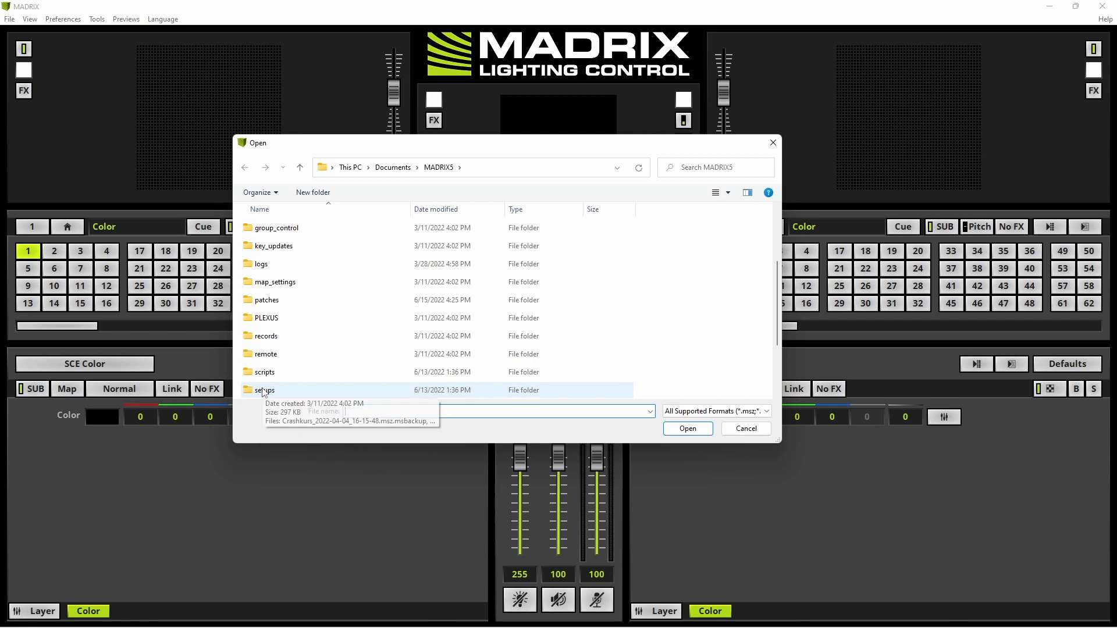
pyautogui.doubleClick(264, 389)
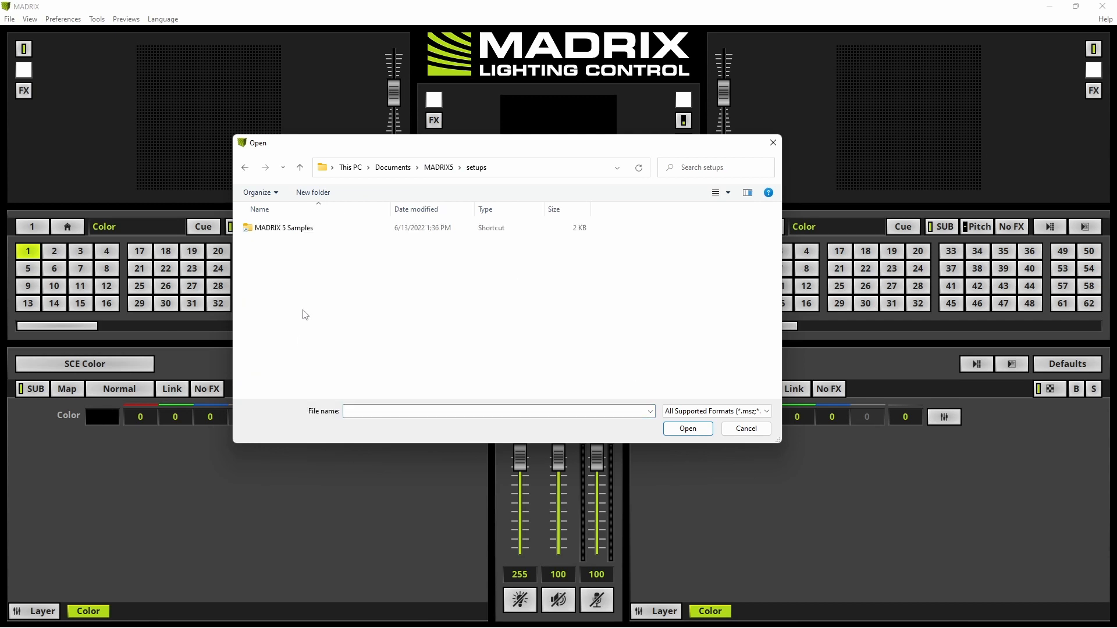
pyautogui.moveTo(291, 313)
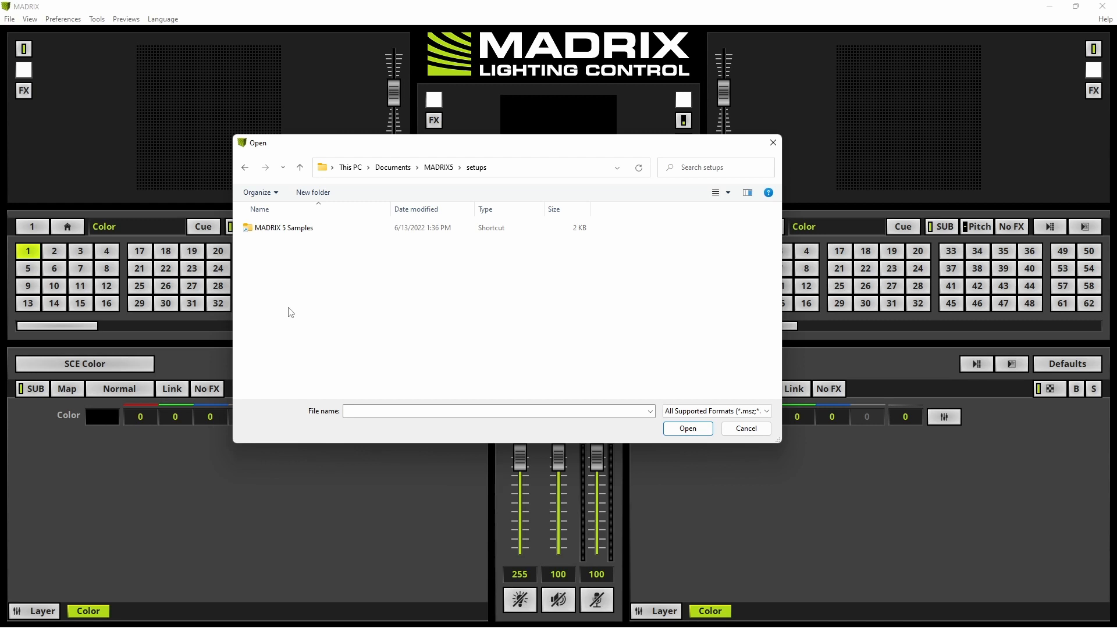
pyautogui.click(286, 227)
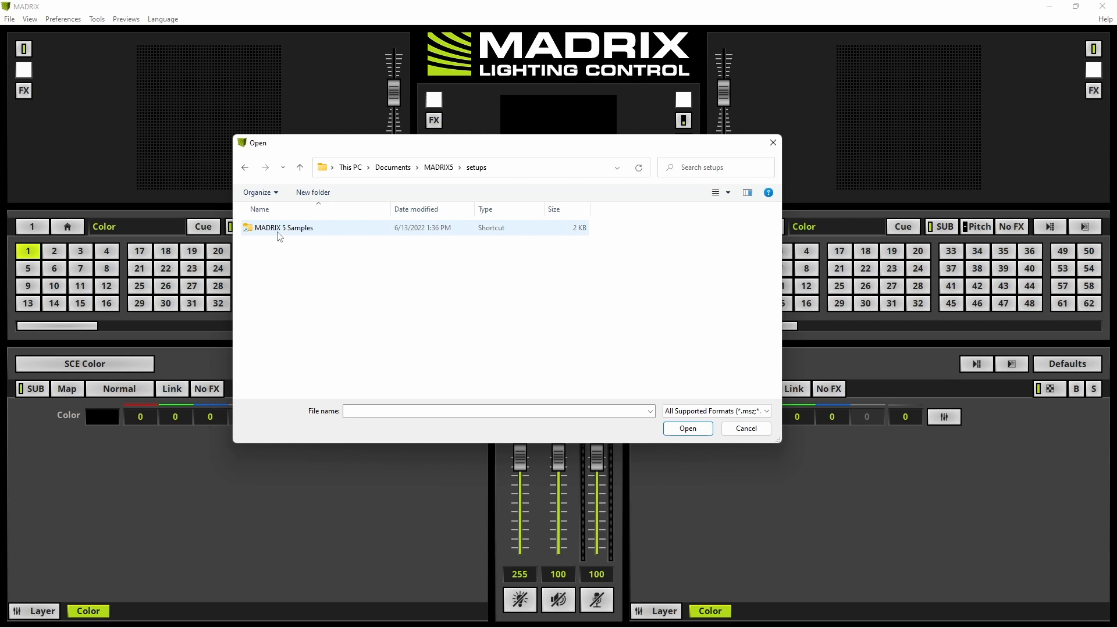
pyautogui.moveTo(338, 234)
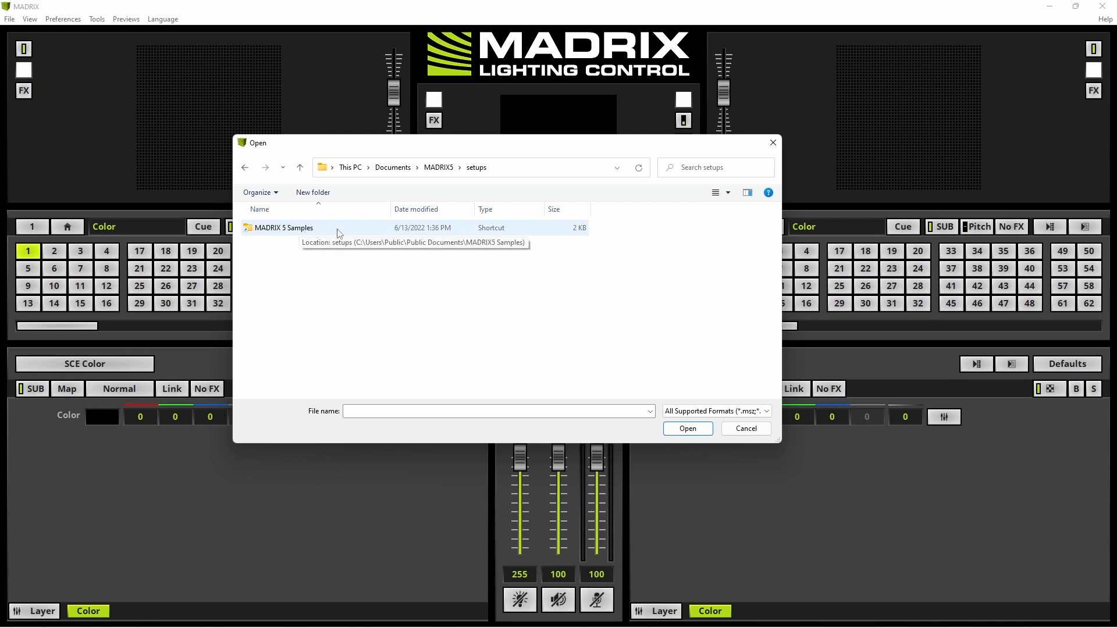
pyautogui.moveTo(292, 265)
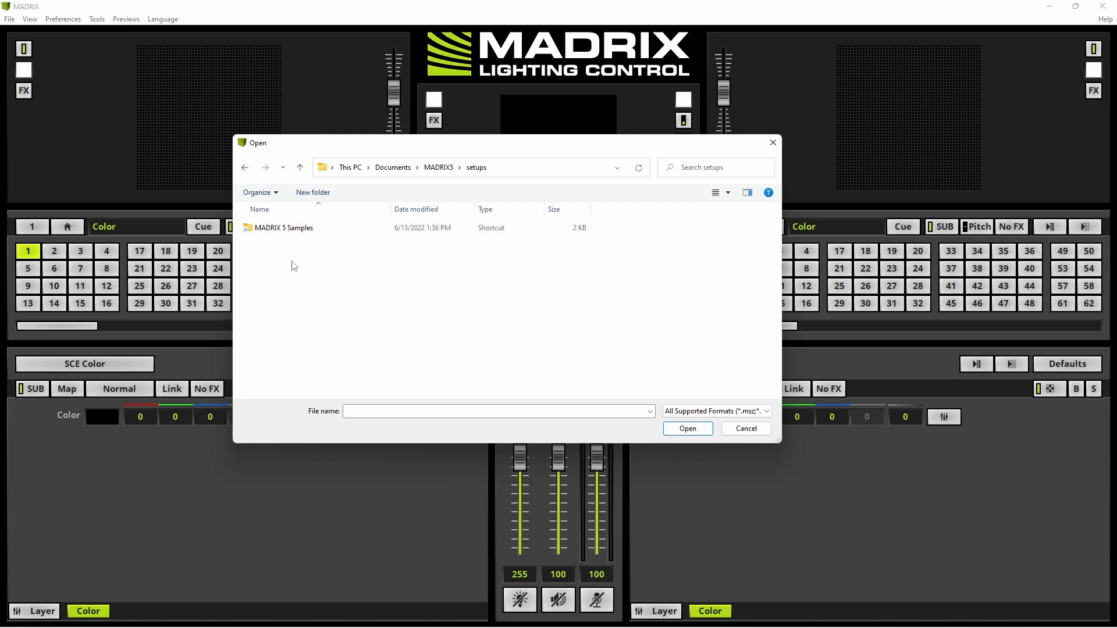
pyautogui.moveTo(285, 255)
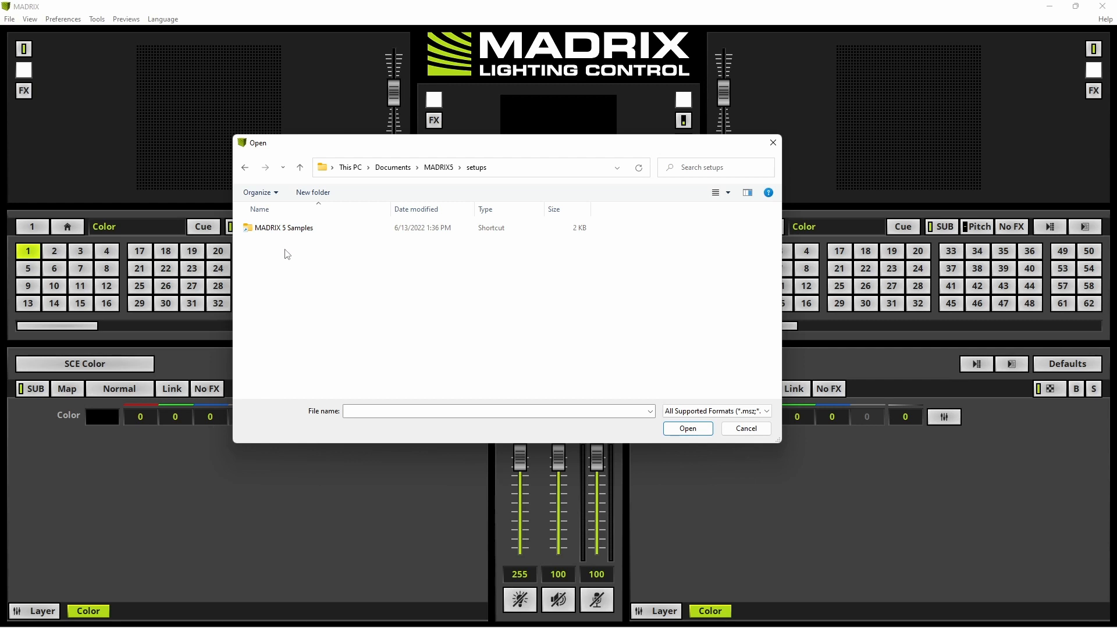
pyautogui.moveTo(282, 255)
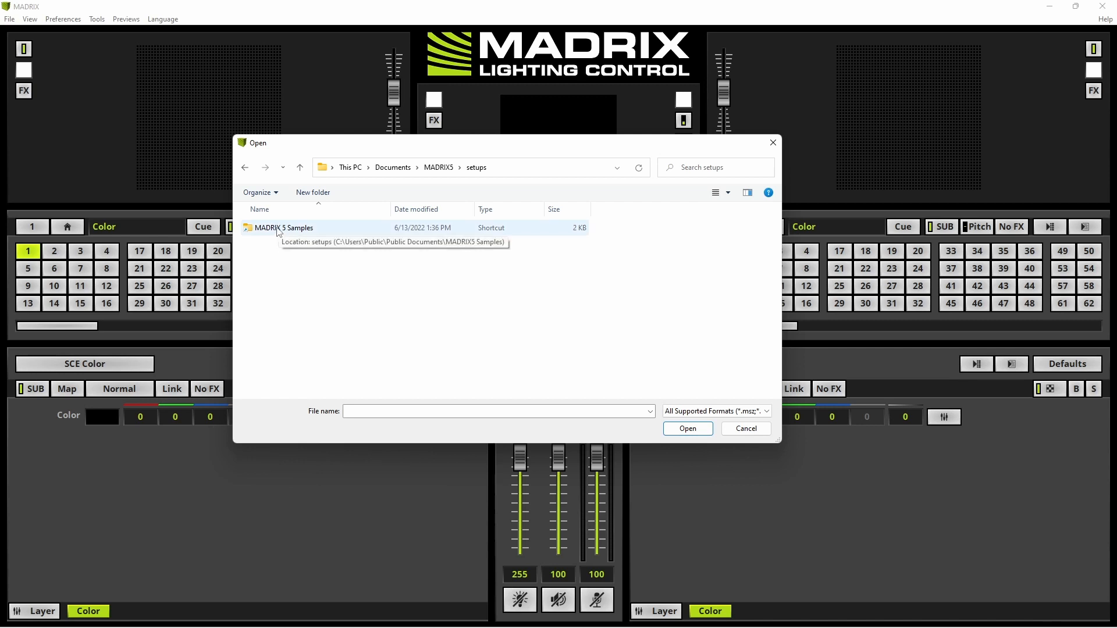
pyautogui.doubleClick(284, 227)
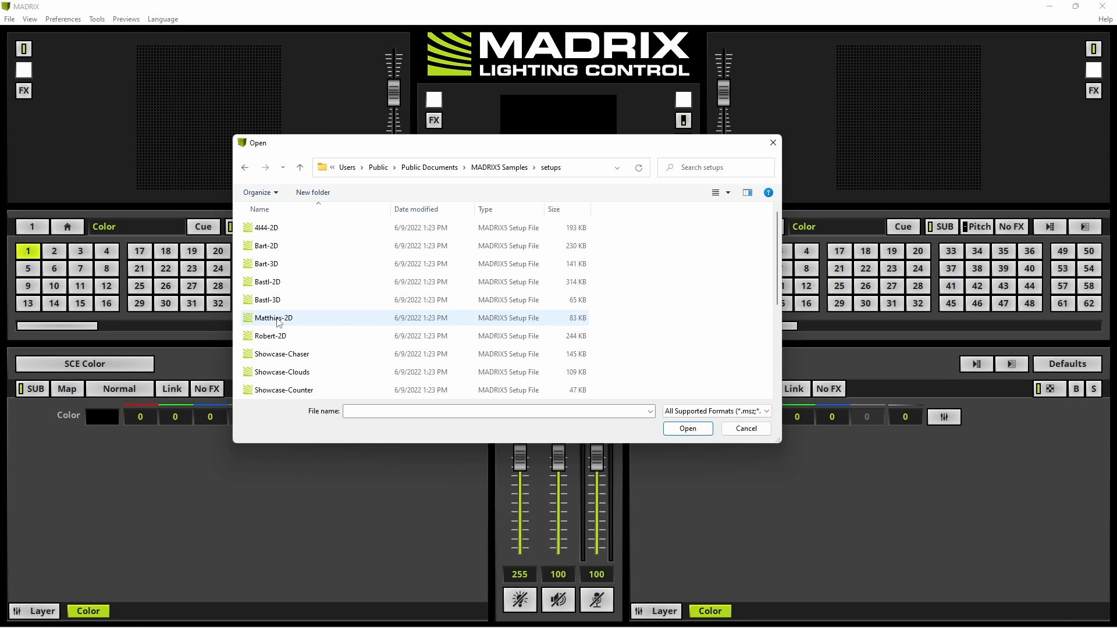
pyautogui.click(273, 318)
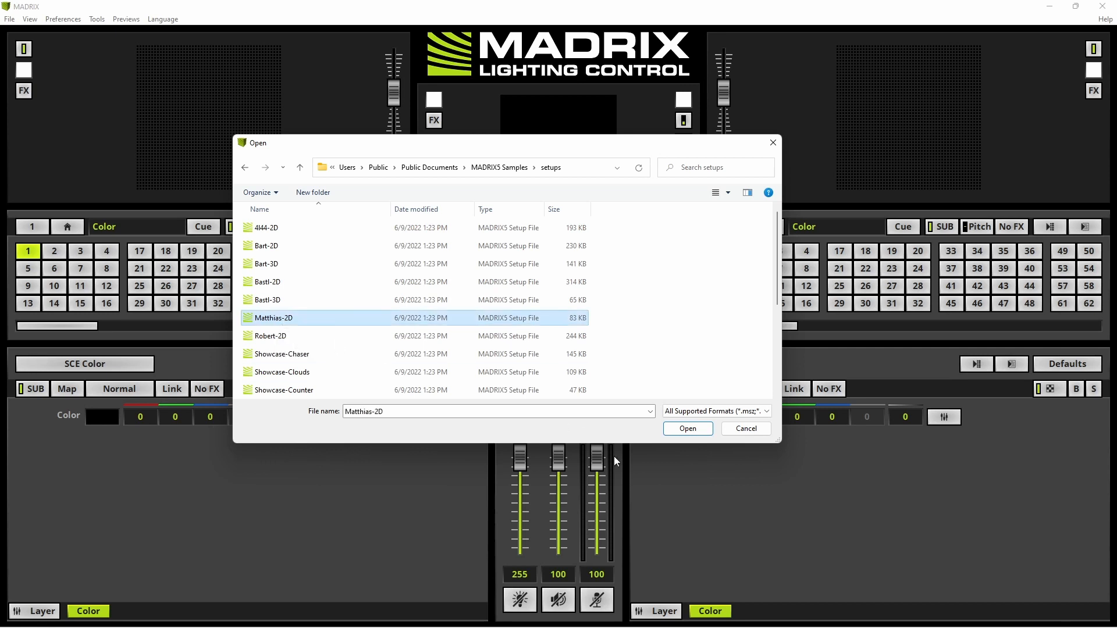
# Step: Load the Matthias-2D setup with all Open Setup Options confirmed
pyautogui.click(687, 428)
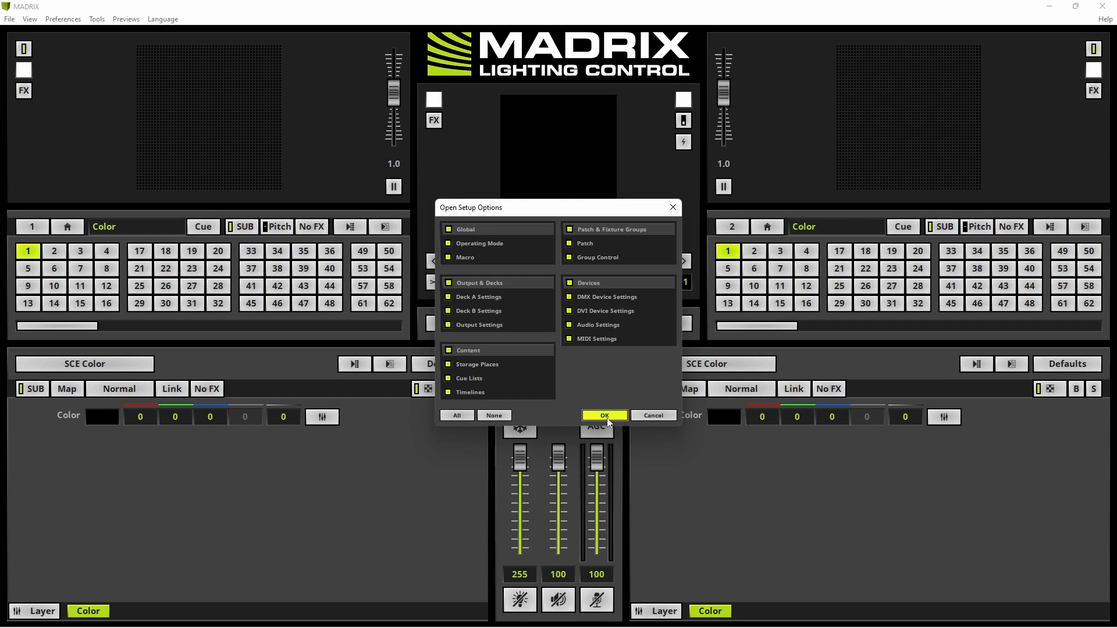
pyautogui.click(604, 416)
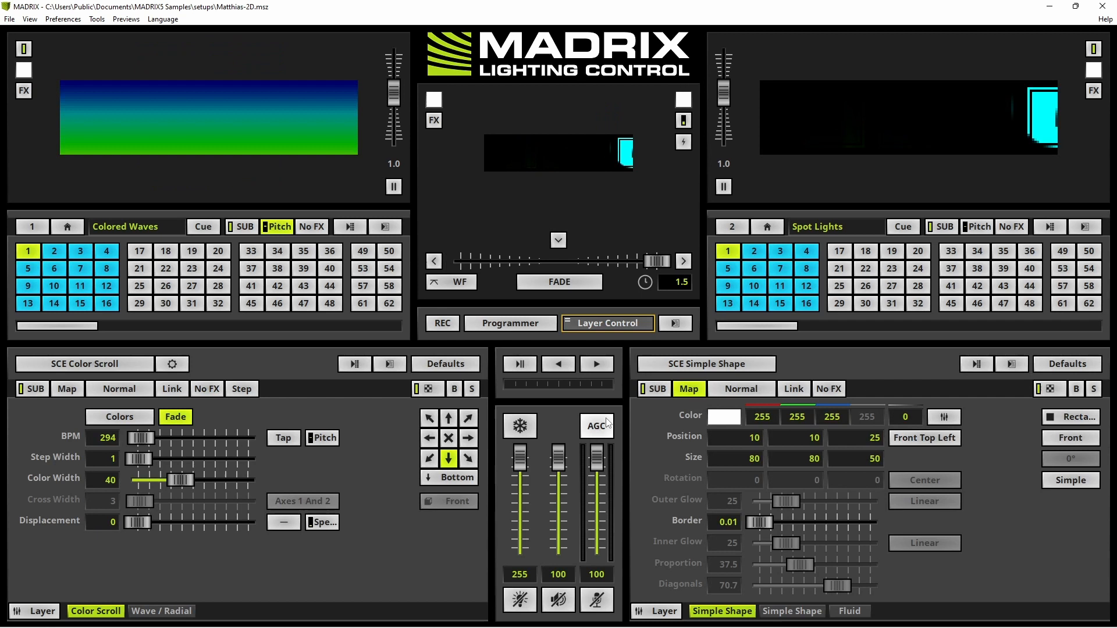
pyautogui.moveTo(597, 426)
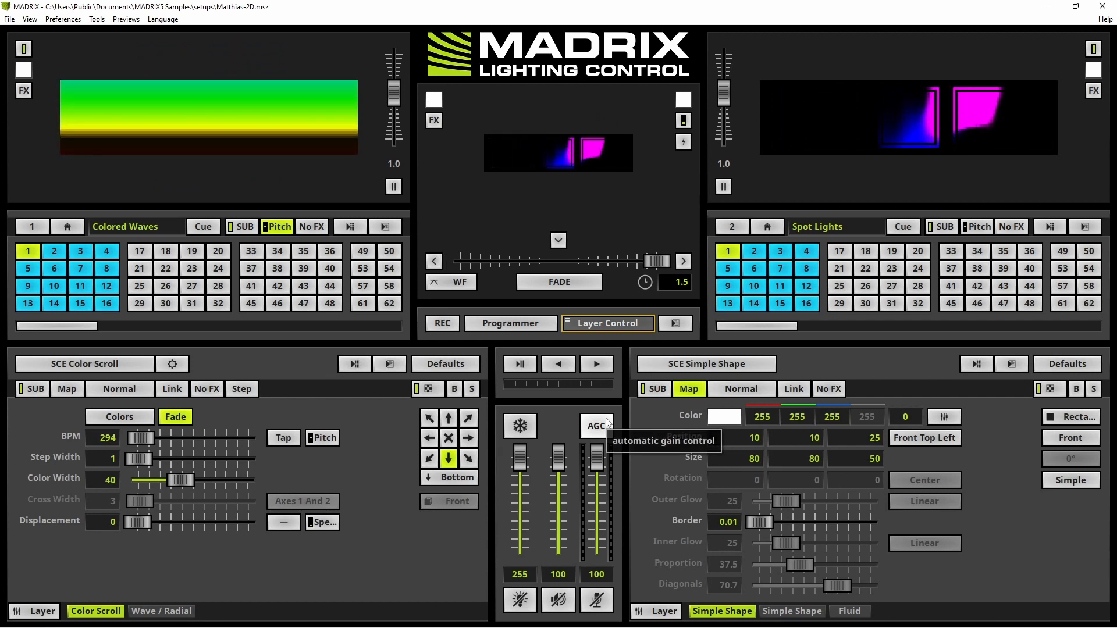
pyautogui.moveTo(605, 328)
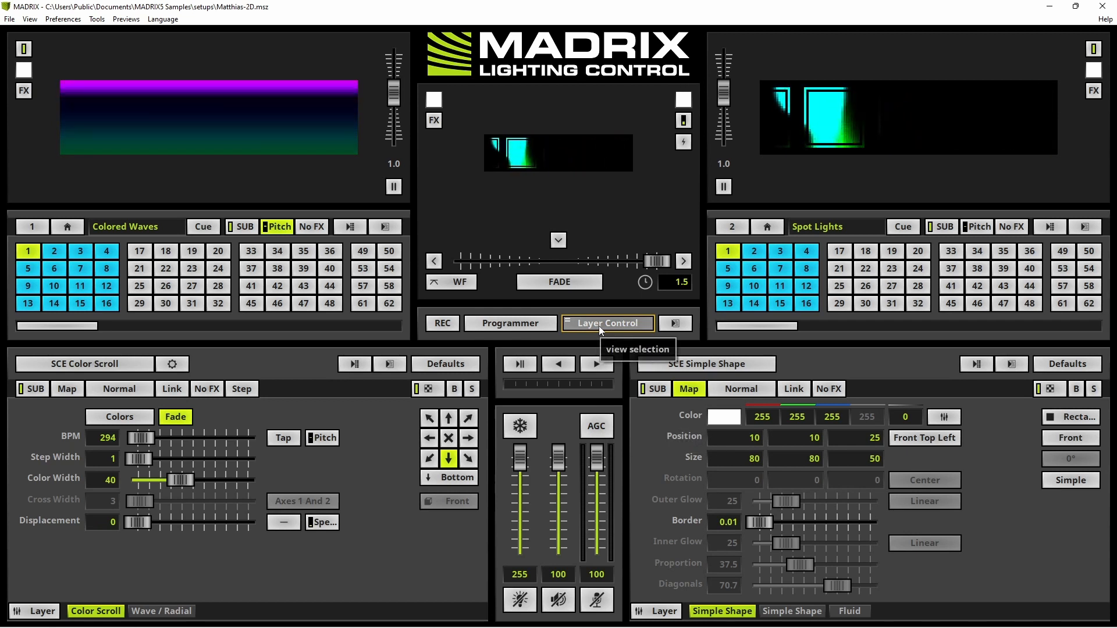
# Step: Switch the lower panel to the Timelines view and add a new timeline
pyautogui.click(606, 323)
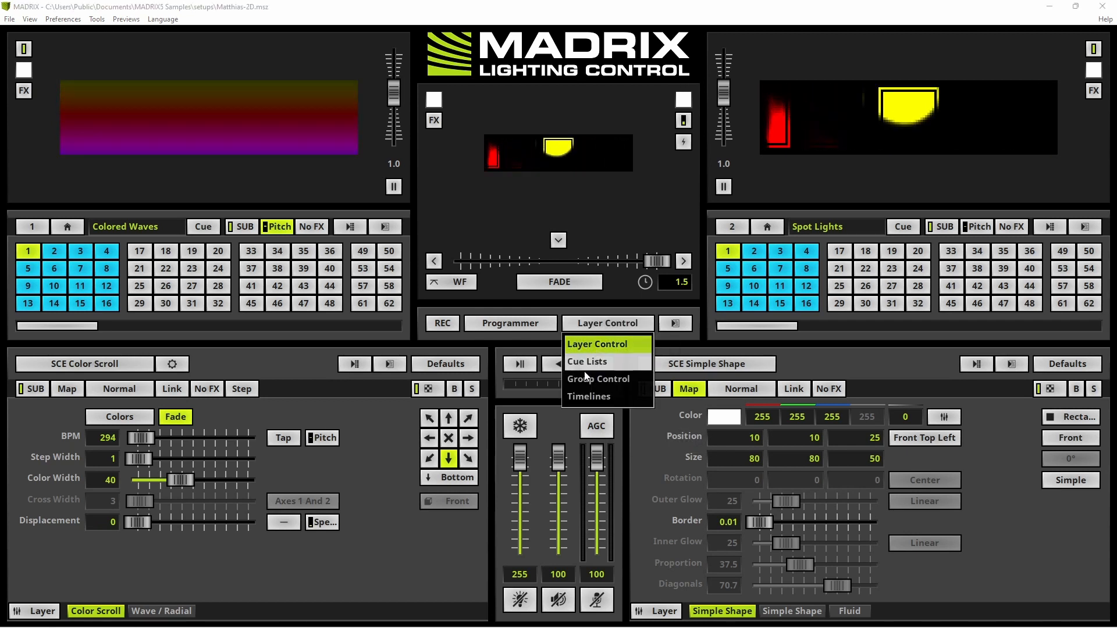
pyautogui.click(589, 396)
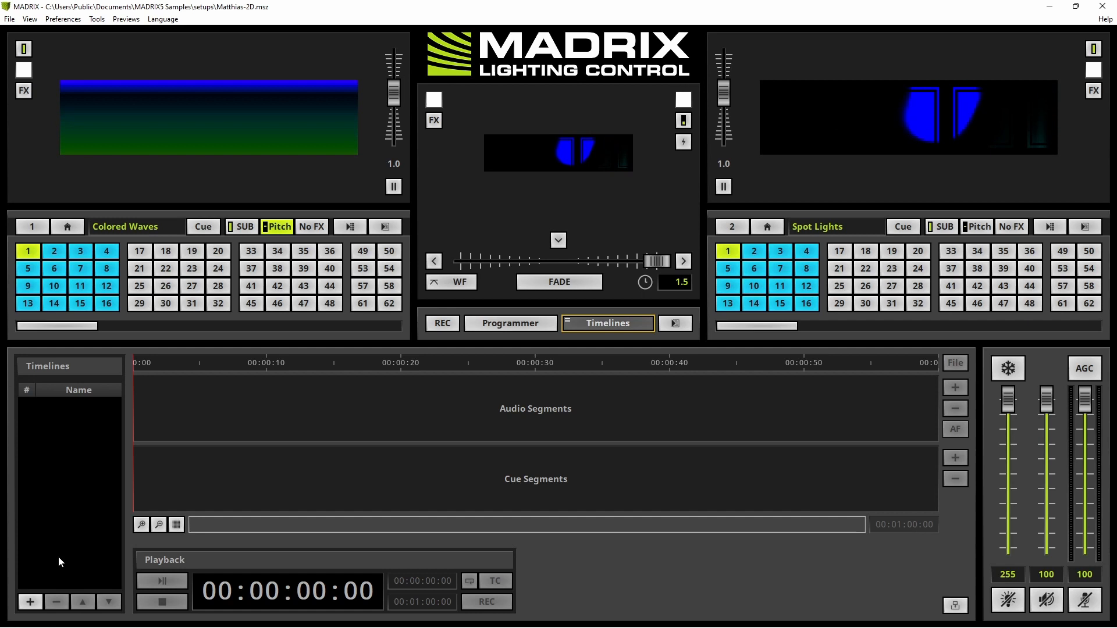
pyautogui.moveTo(30, 602)
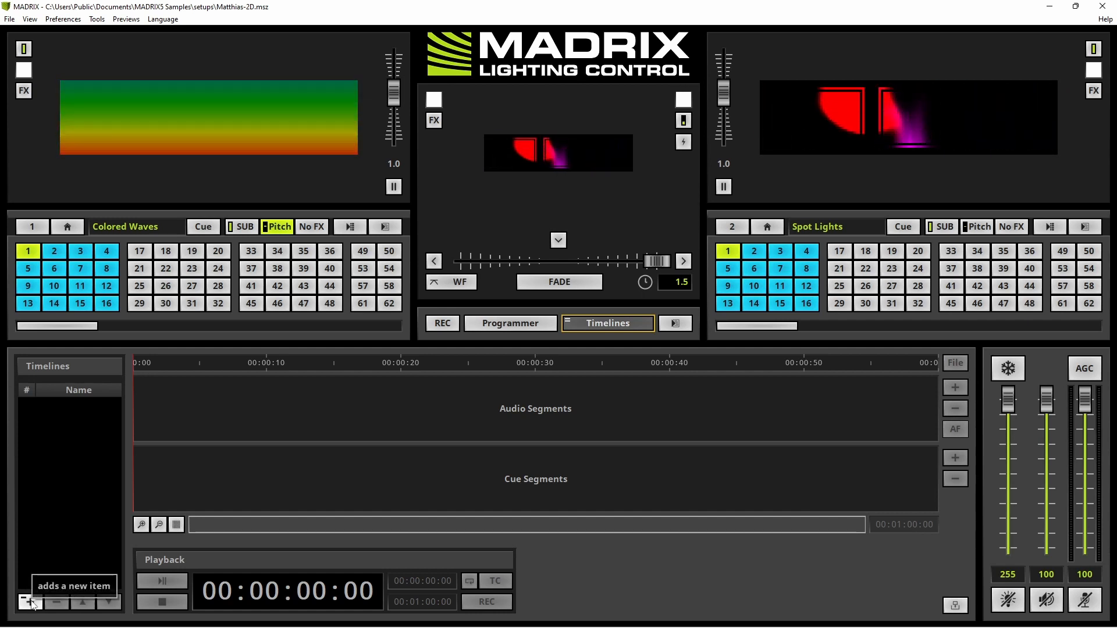
pyautogui.click(27, 602)
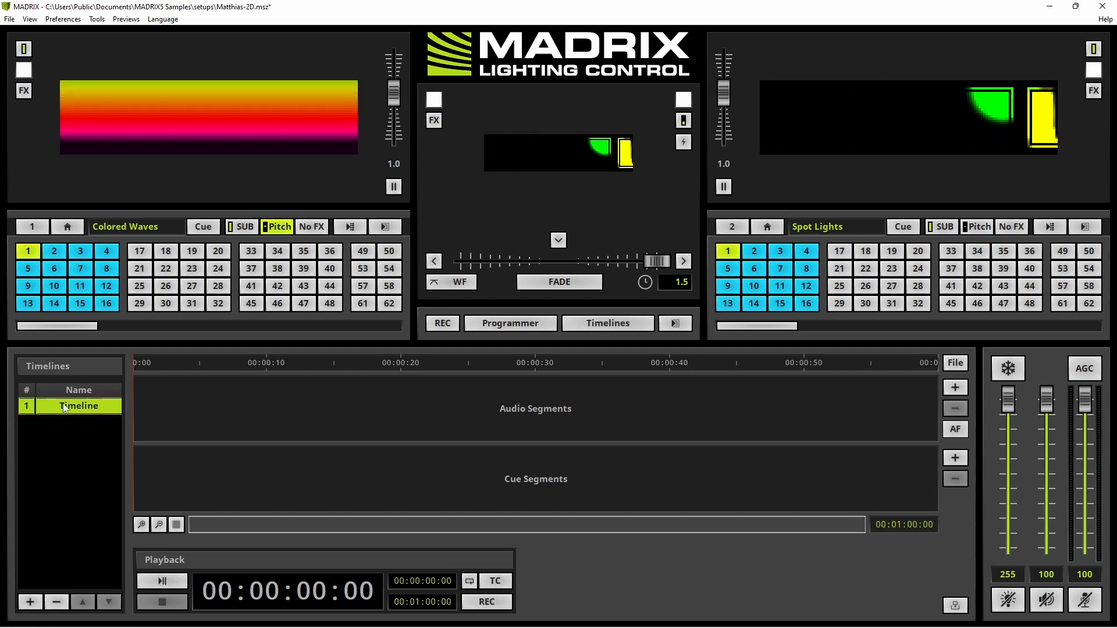
# Step: Rename the new timeline to 'First Song'
pyautogui.doubleClick(78, 405)
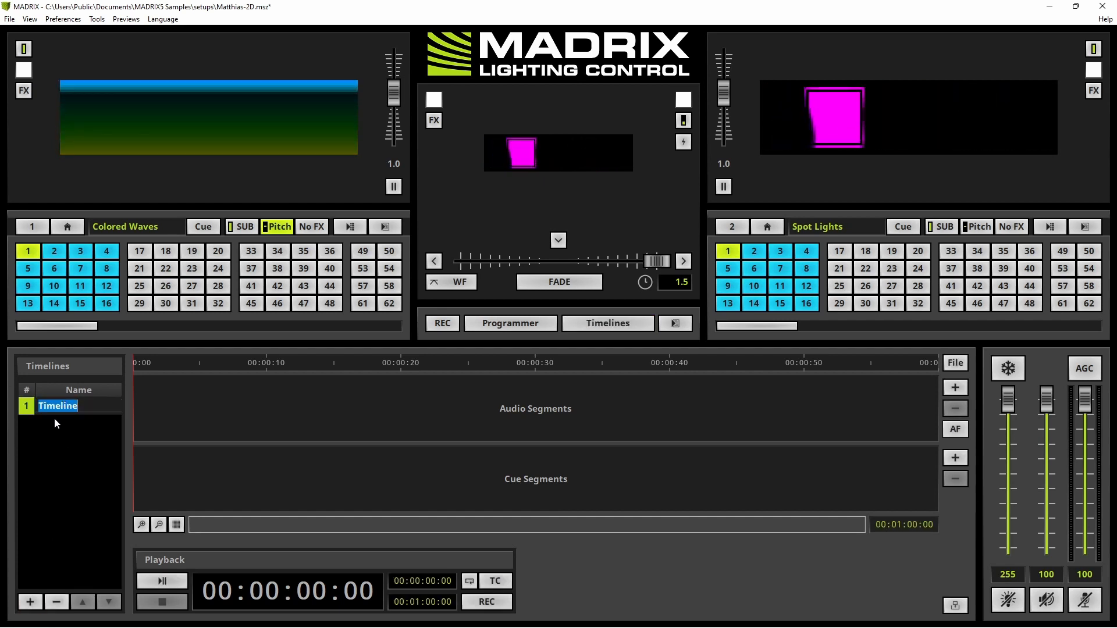
pyautogui.write('S')
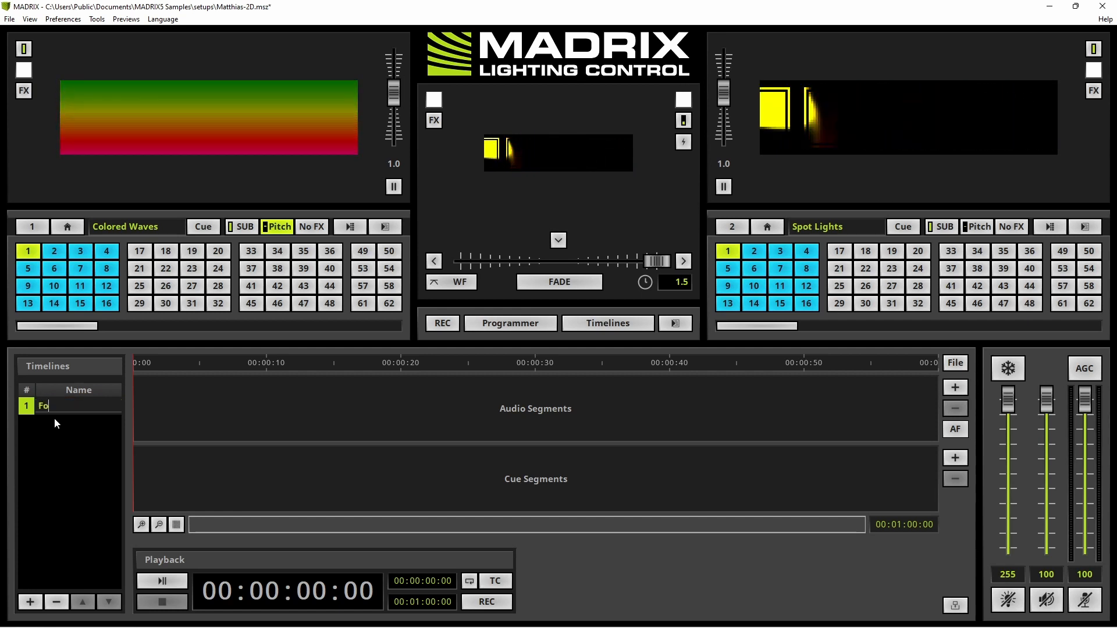
pyautogui.write('First')
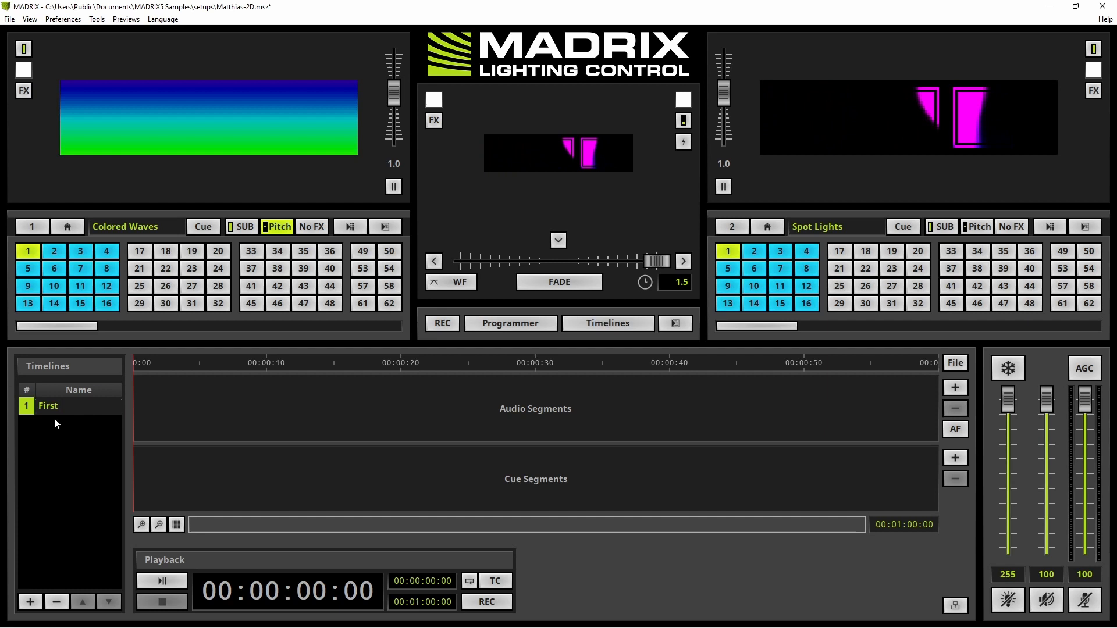
pyautogui.write('Song')
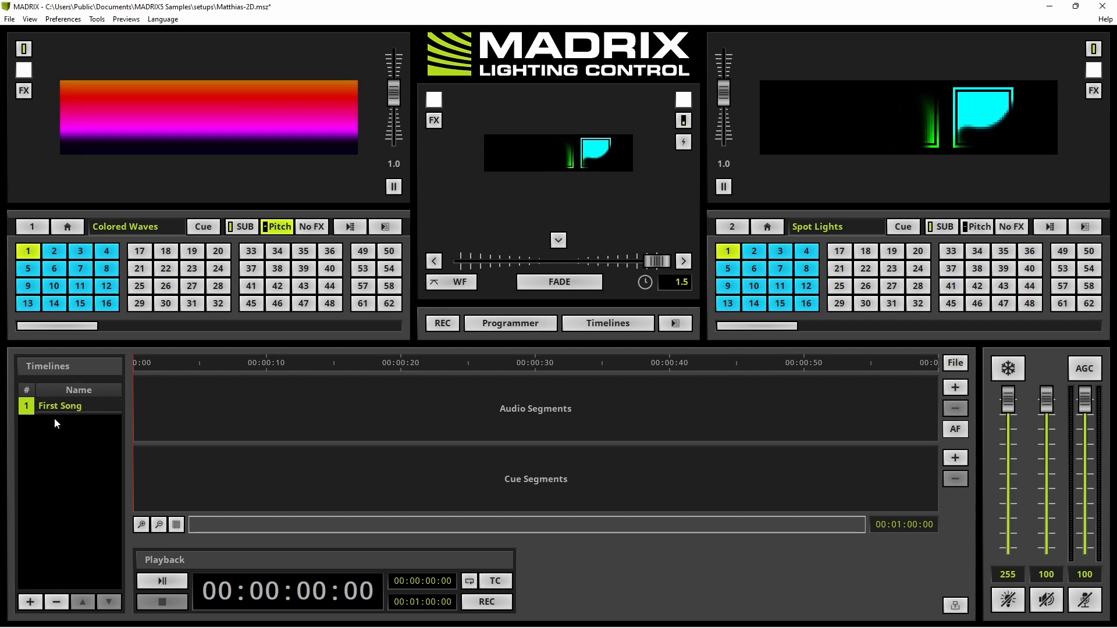
pyautogui.click(78, 405)
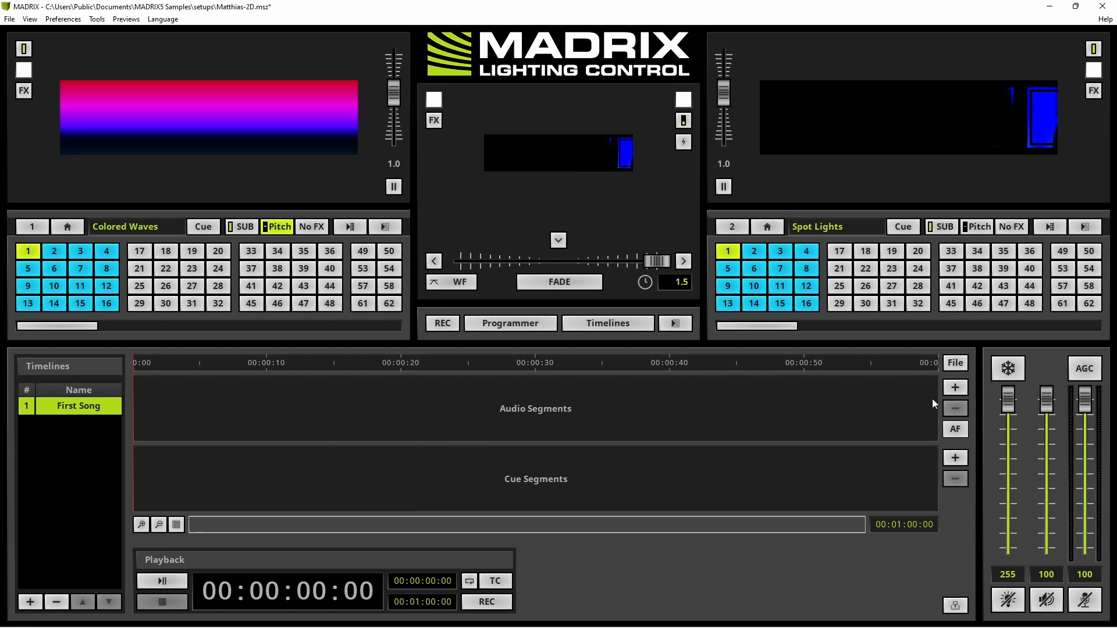
pyautogui.moveTo(955, 386)
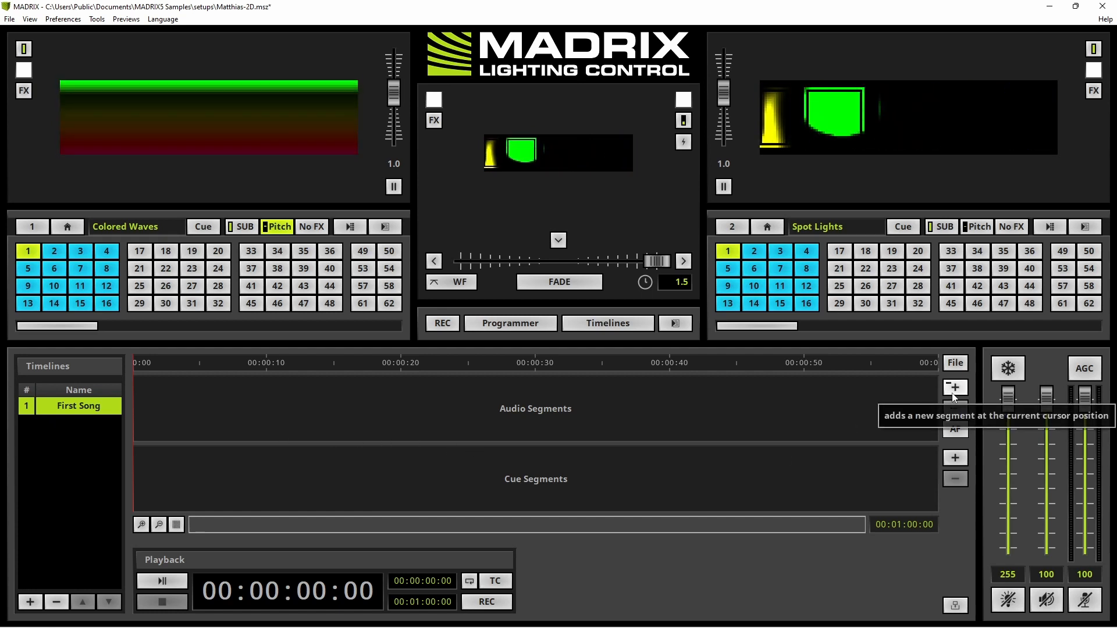
# Step: Add BalloonPlanet - Adrenalin.mp3 as an audio segment on the First Song timeline
pyautogui.click(955, 387)
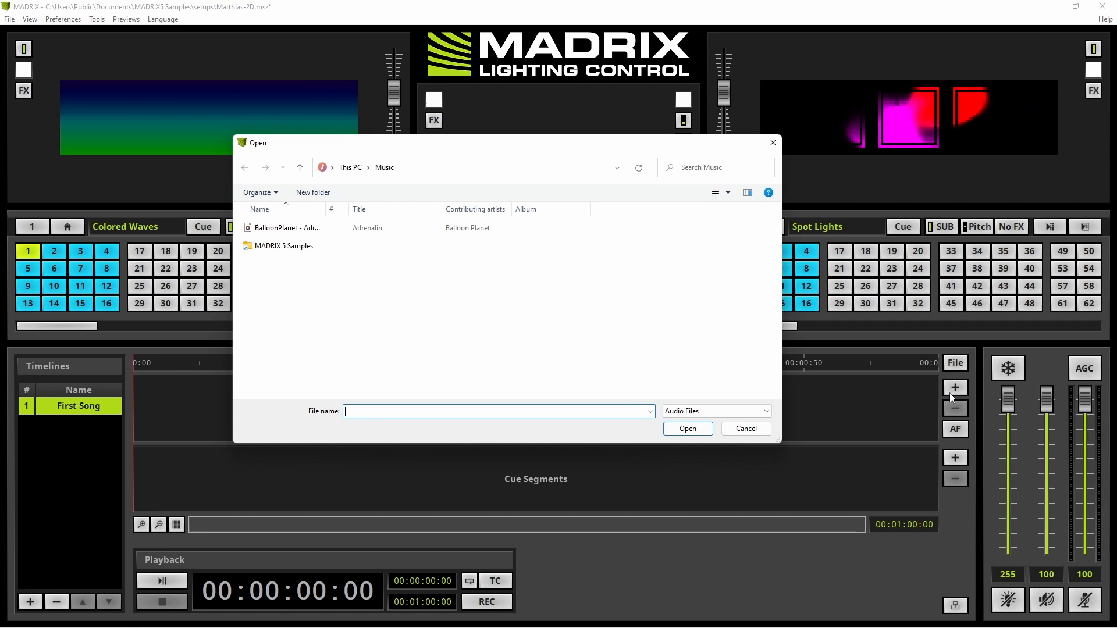
pyautogui.click(289, 227)
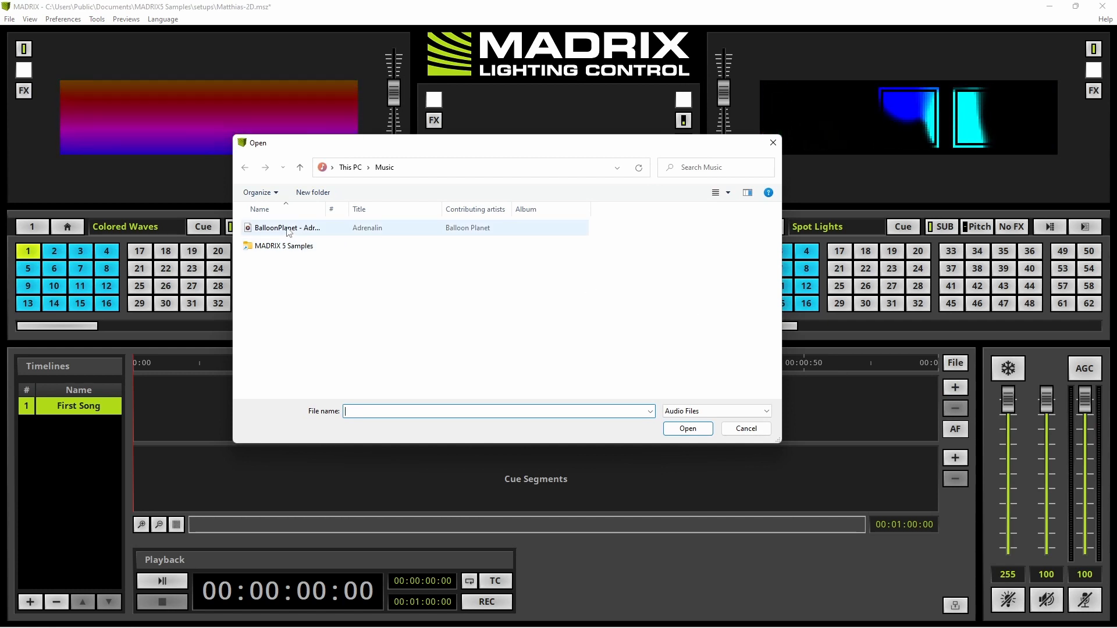
pyautogui.click(288, 227)
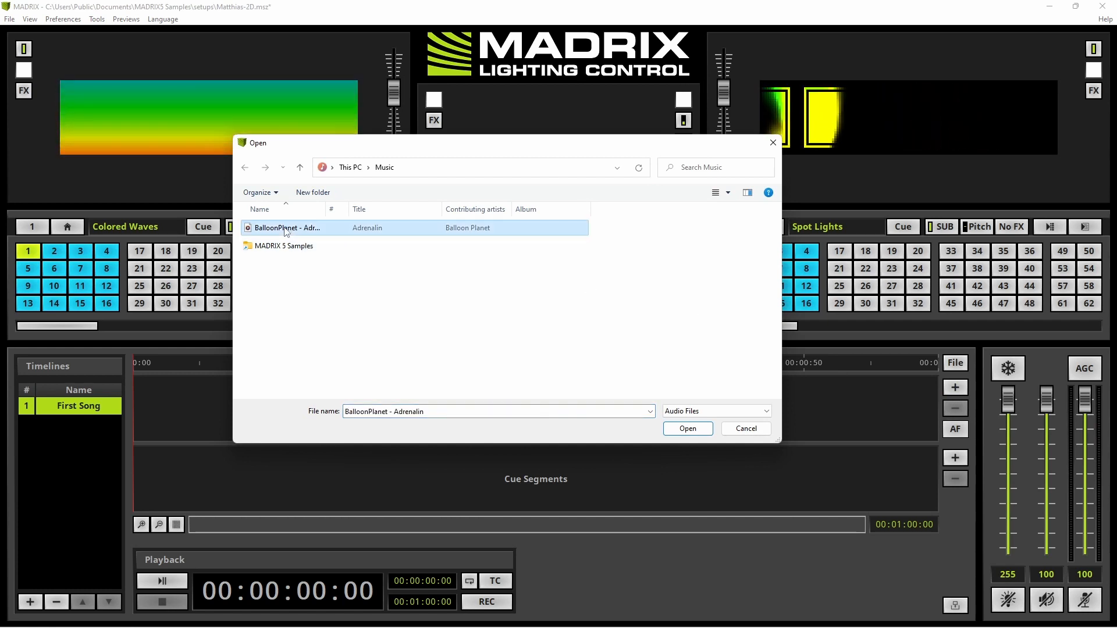
pyautogui.click(687, 428)
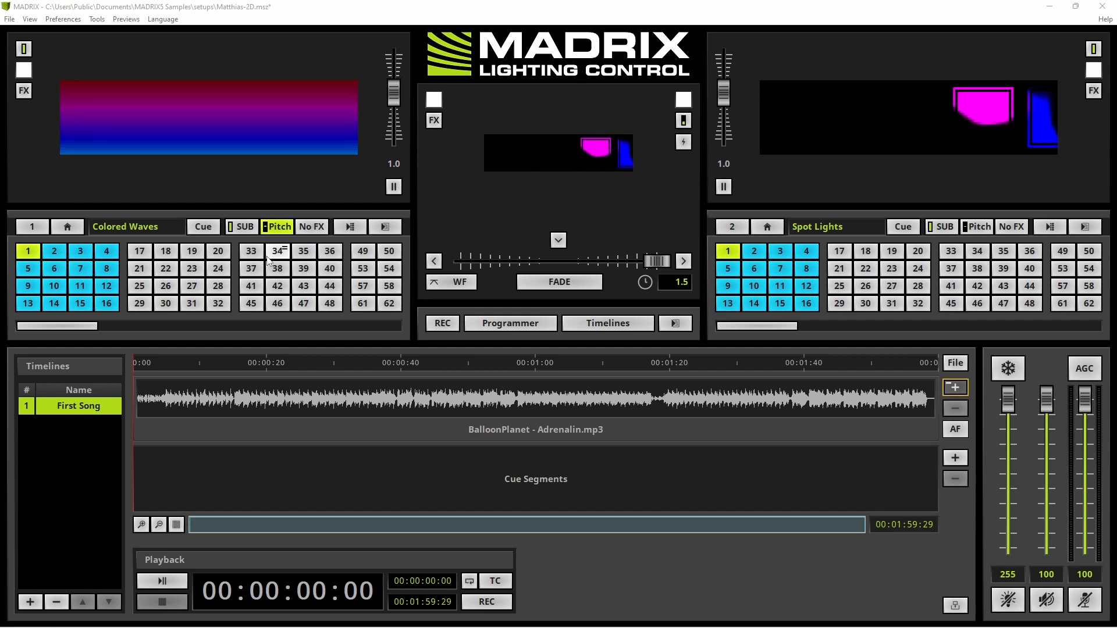
pyautogui.click(162, 582)
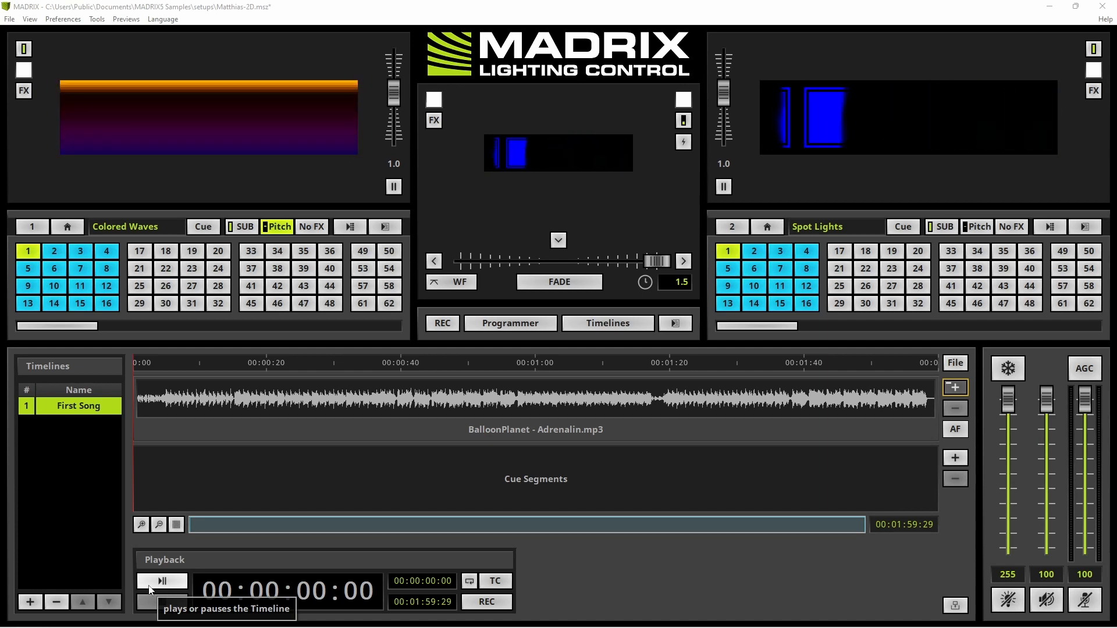
# Step: Play the song, leaving markers near 17 s and 25 s, then stop and return to the start
pyautogui.click(160, 582)
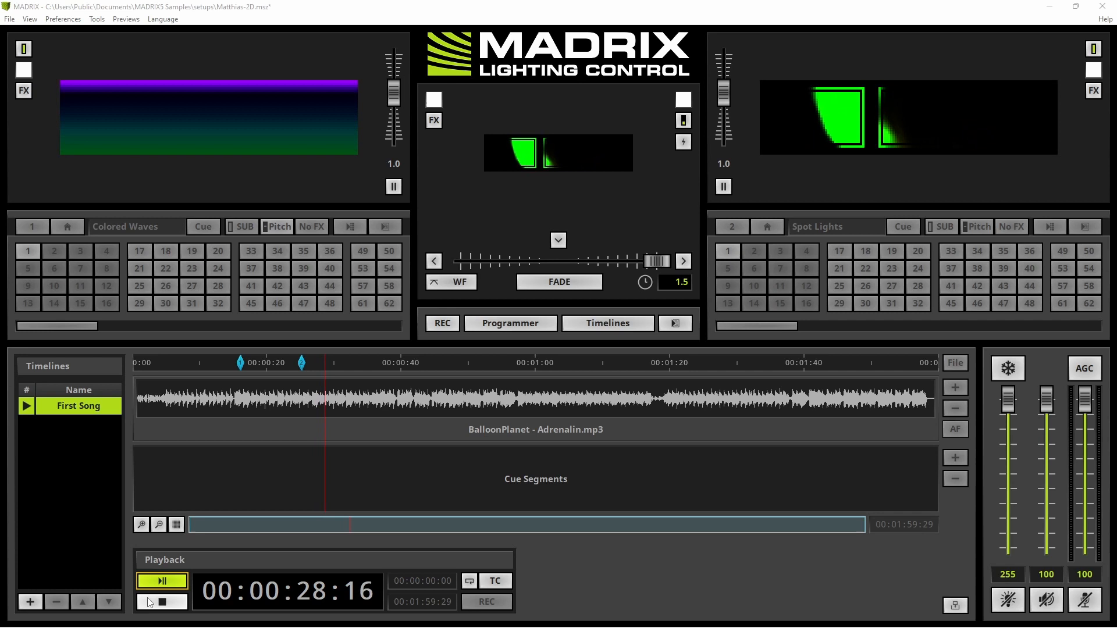
pyautogui.click(161, 601)
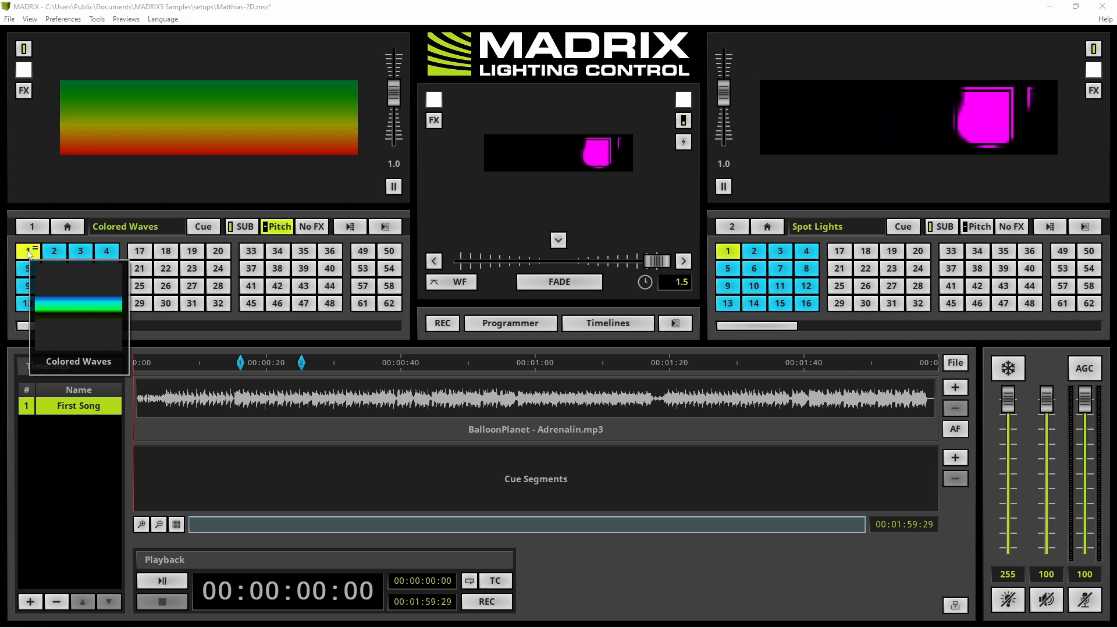
# Step: Choose Colored Waves (Storage Place 1) as cue content and jump the playhead to the first marker
pyautogui.click(32, 252)
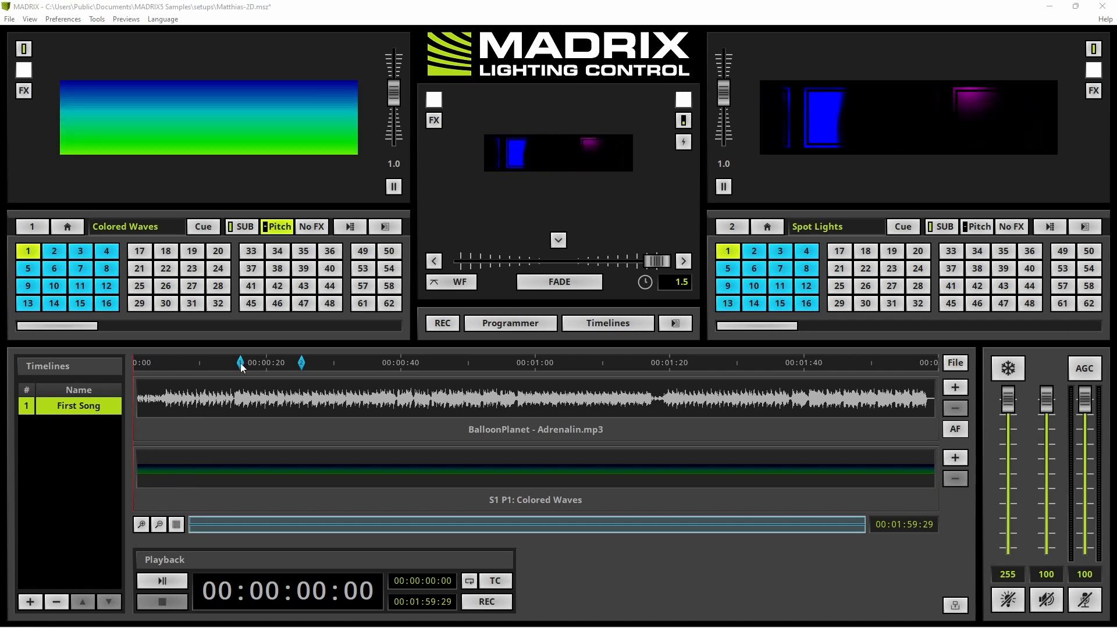
pyautogui.click(161, 579)
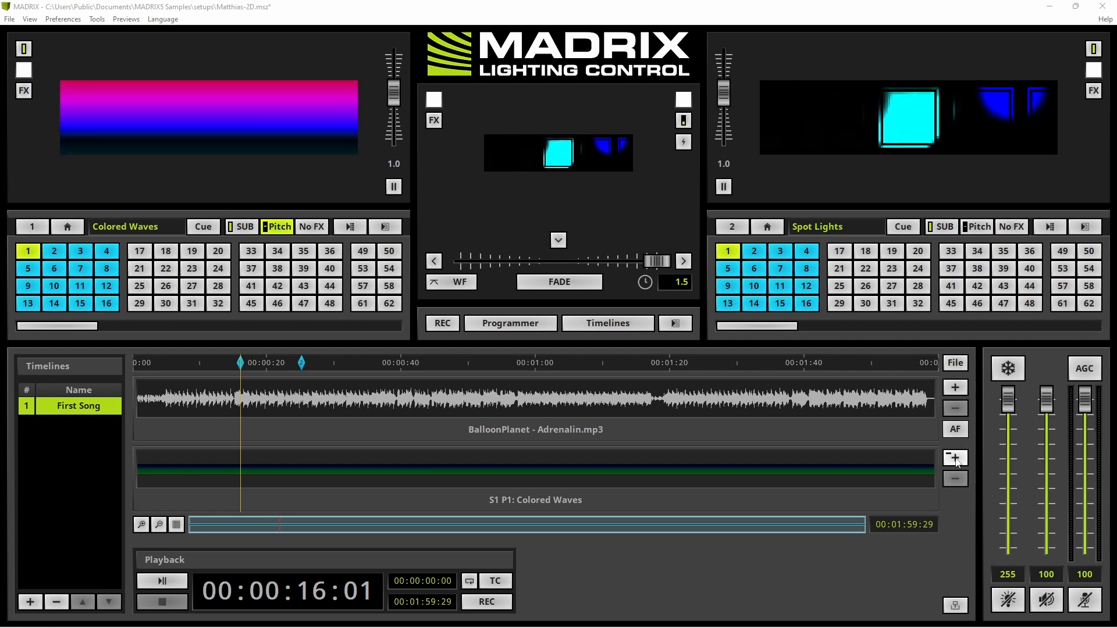
# Step: Add a cue segment at the first marker and switch the later segment from P1 to P2 (Liquid Strobe)
pyautogui.click(956, 459)
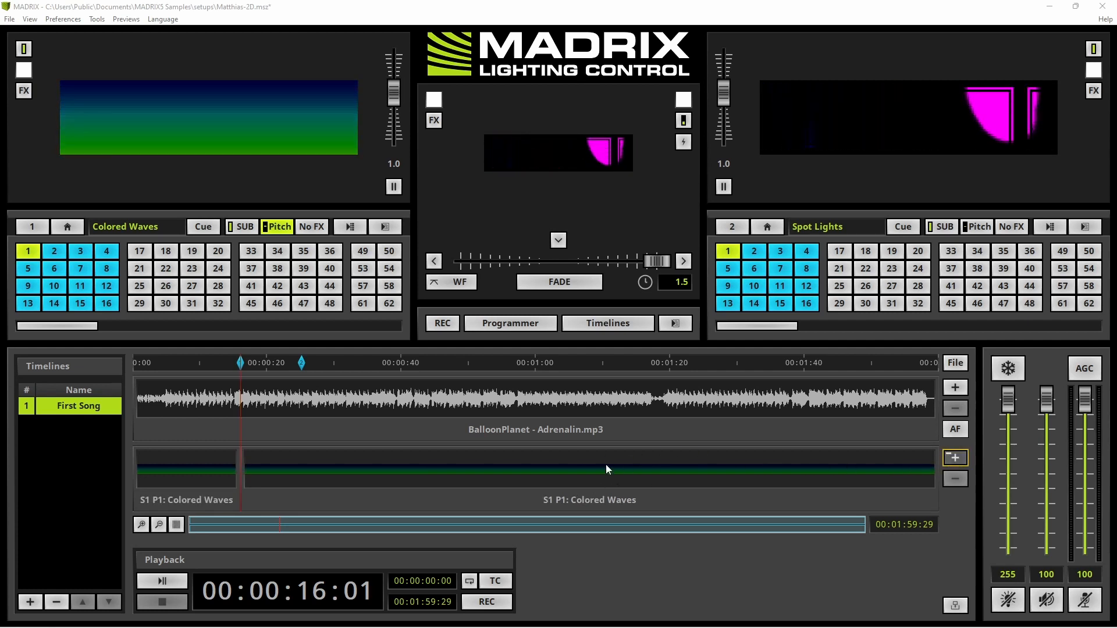
pyautogui.click(589, 476)
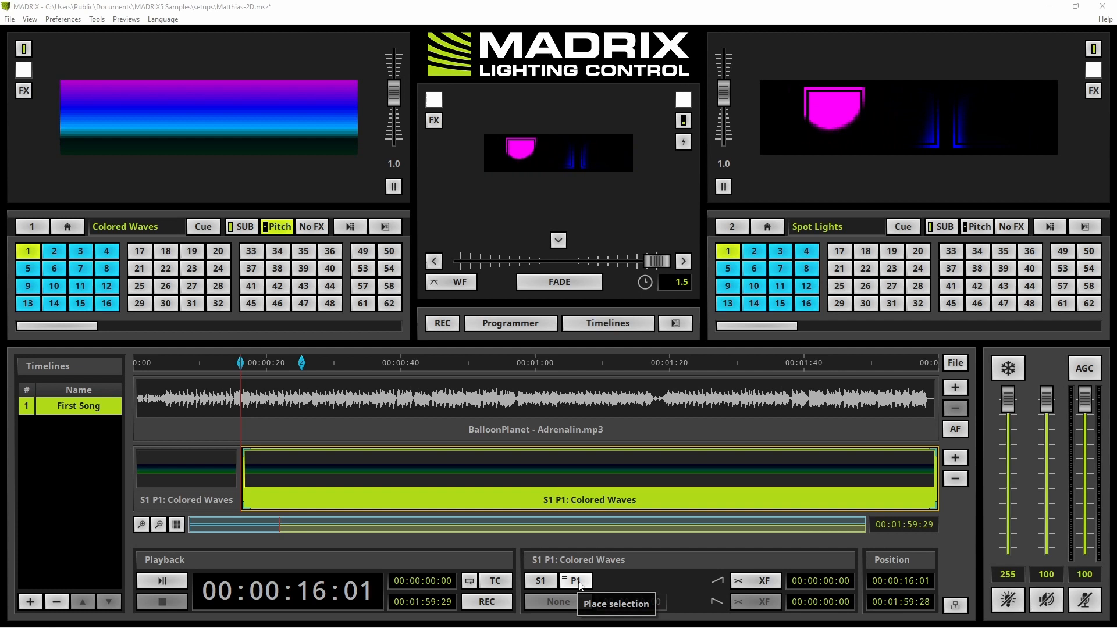
pyautogui.click(575, 581)
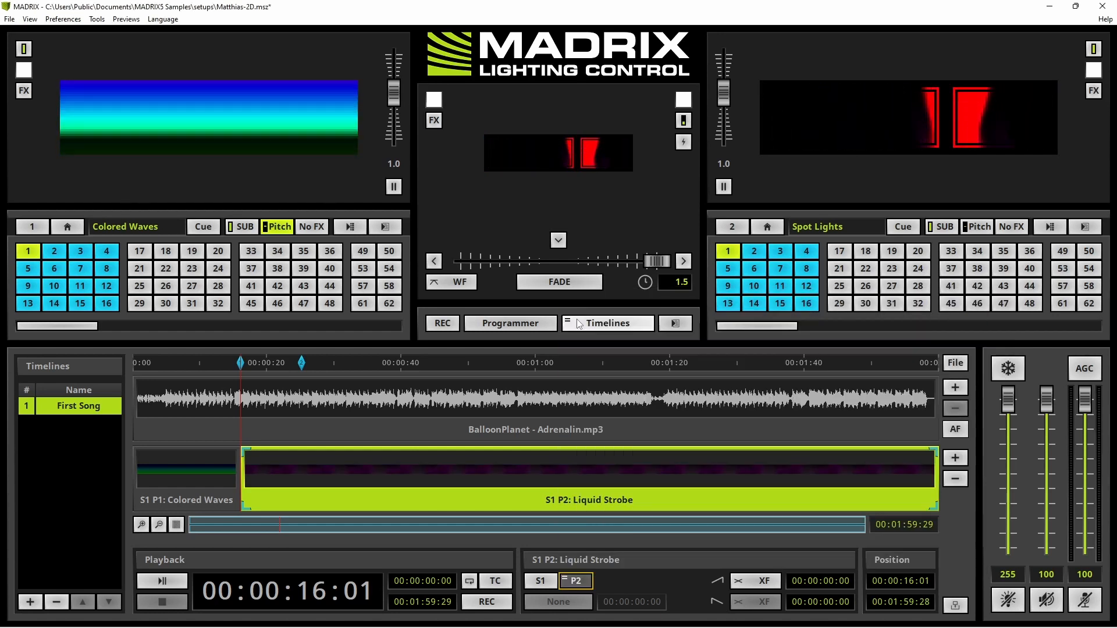
pyautogui.moveTo(608, 322)
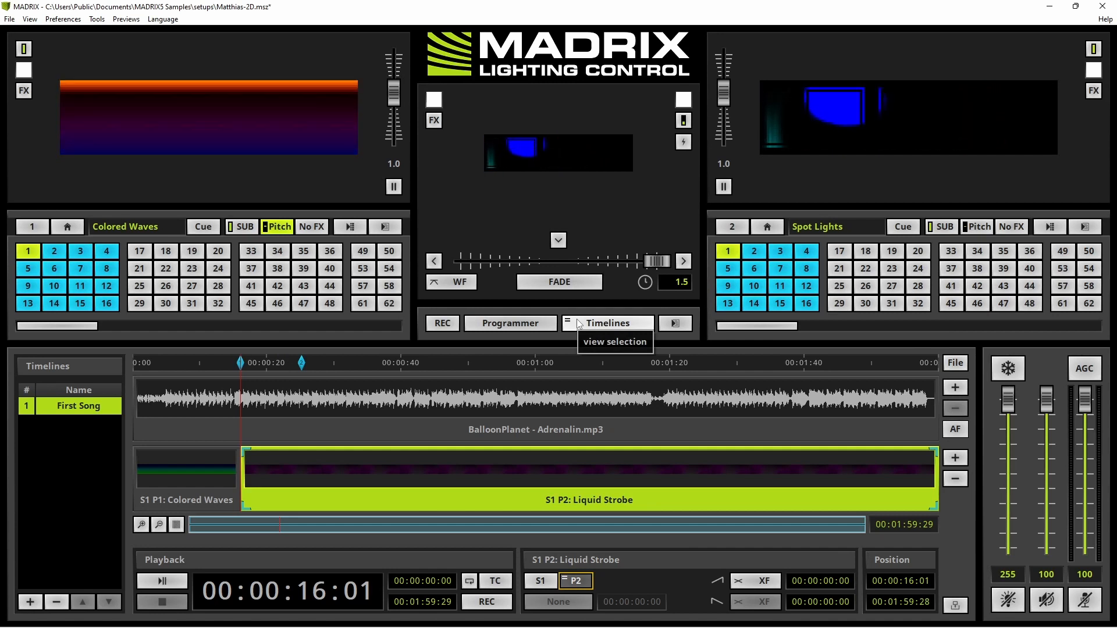